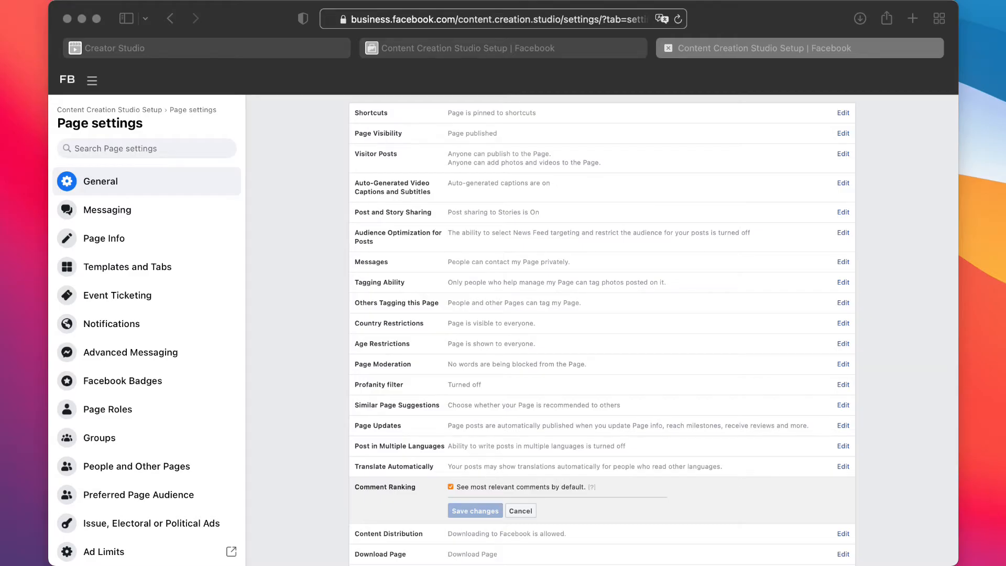
Step: Scroll down the Page Settings to reach the Comment Ranking row
scroll("down", 3)
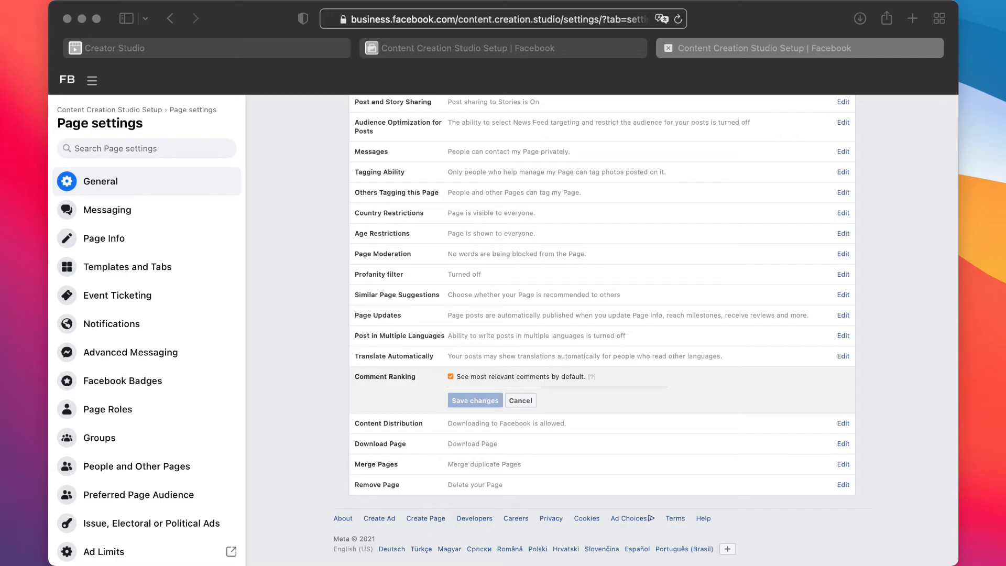
mouse_move(426, 391)
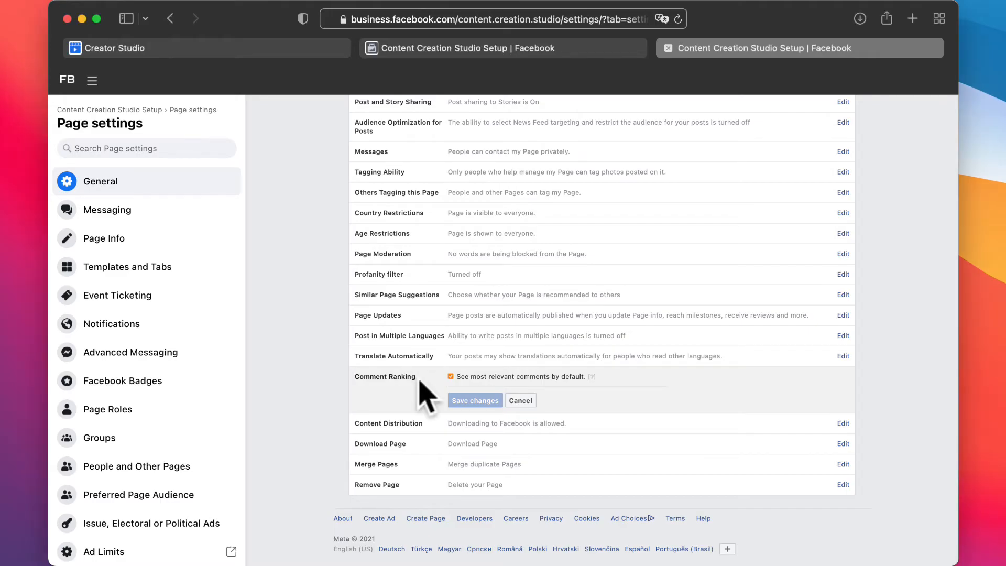
mouse_move(465, 402)
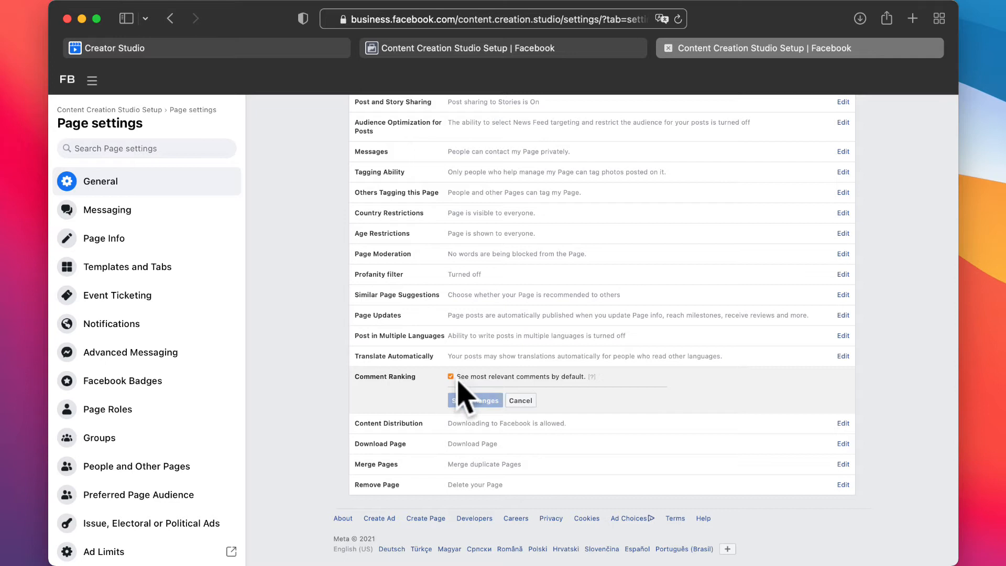
mouse_move(504, 390)
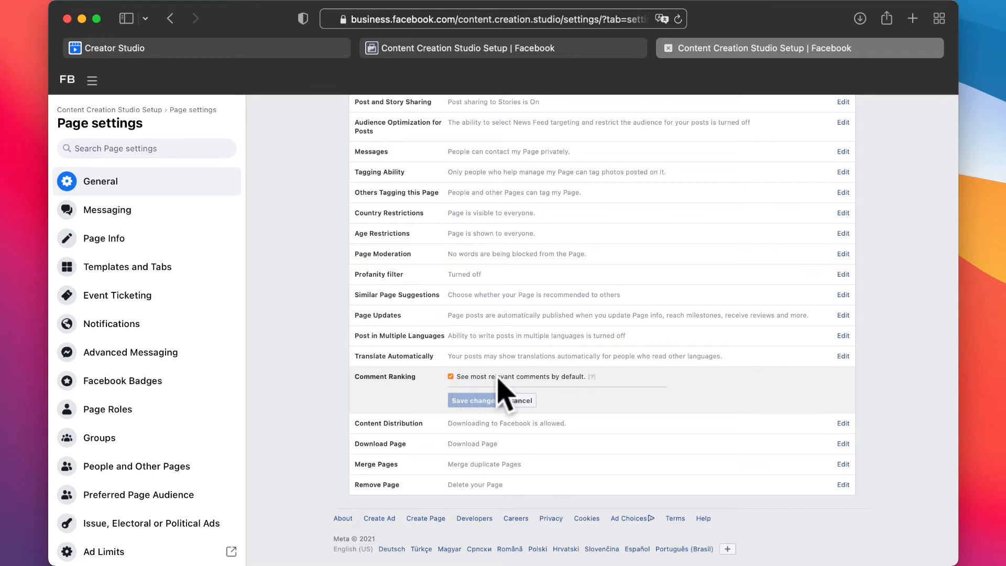
mouse_move(607, 391)
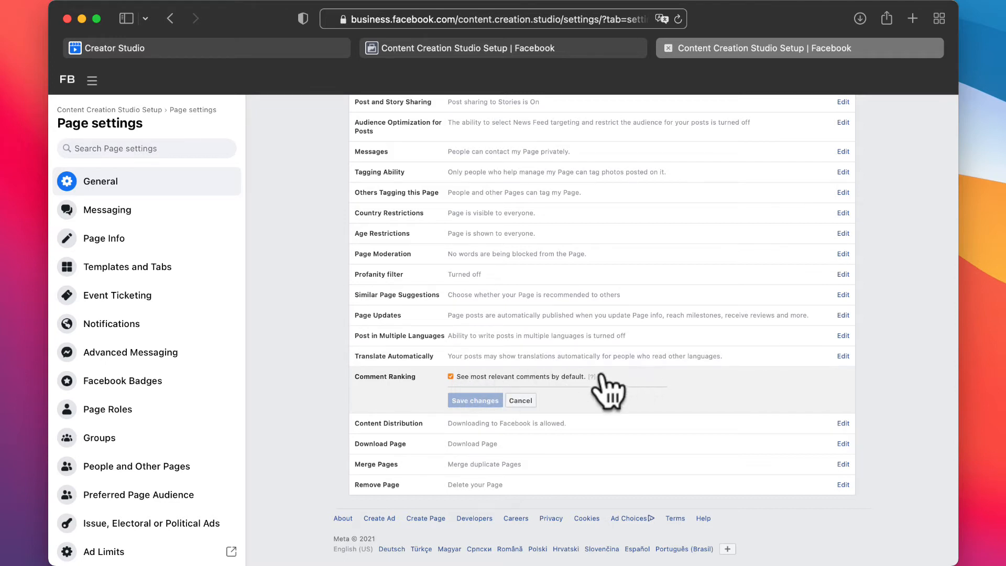
mouse_move(588, 376)
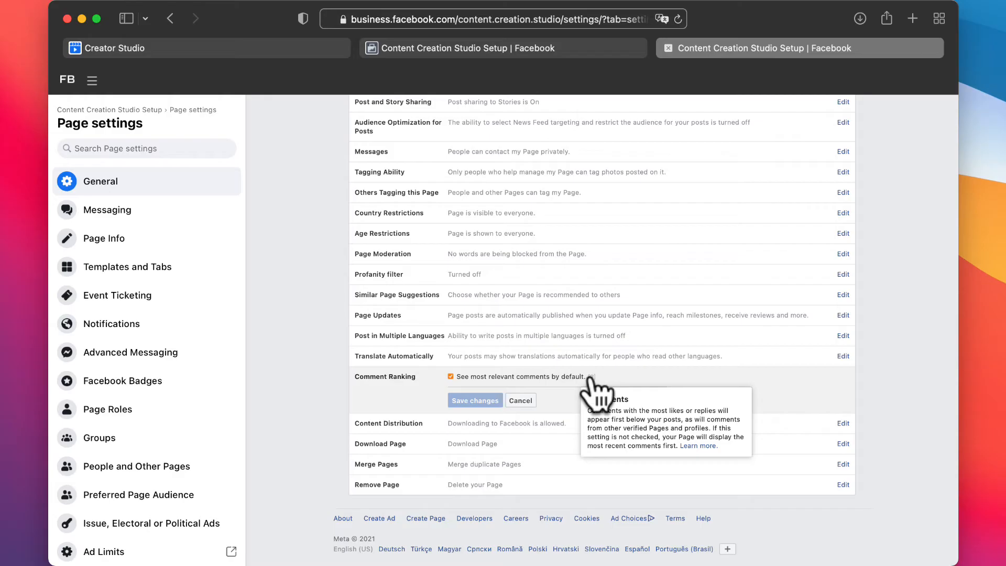
mouse_move(456, 395)
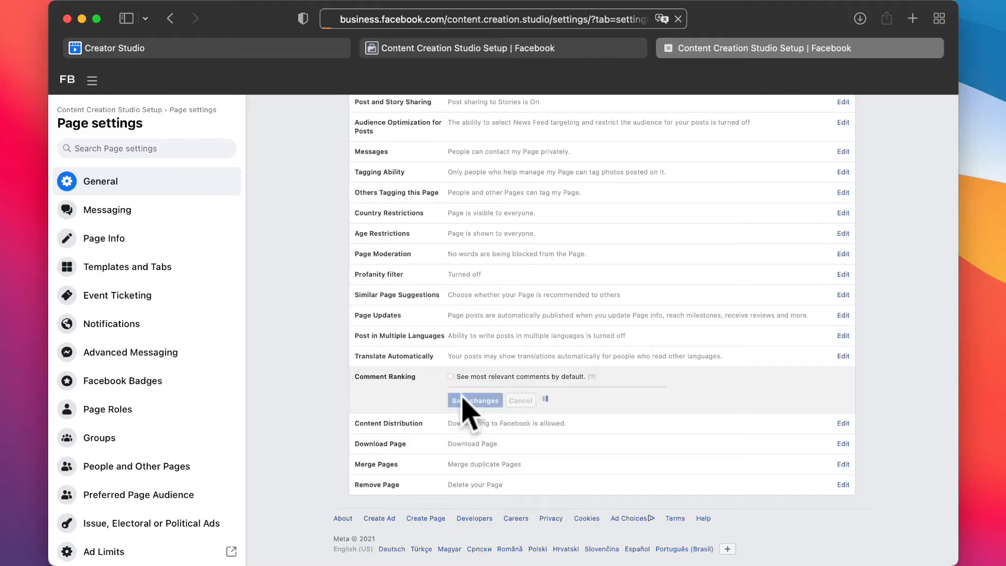
Step: Save Comment Ranking with 'See most relevant comments by default' unchecked
left_click(475, 399)
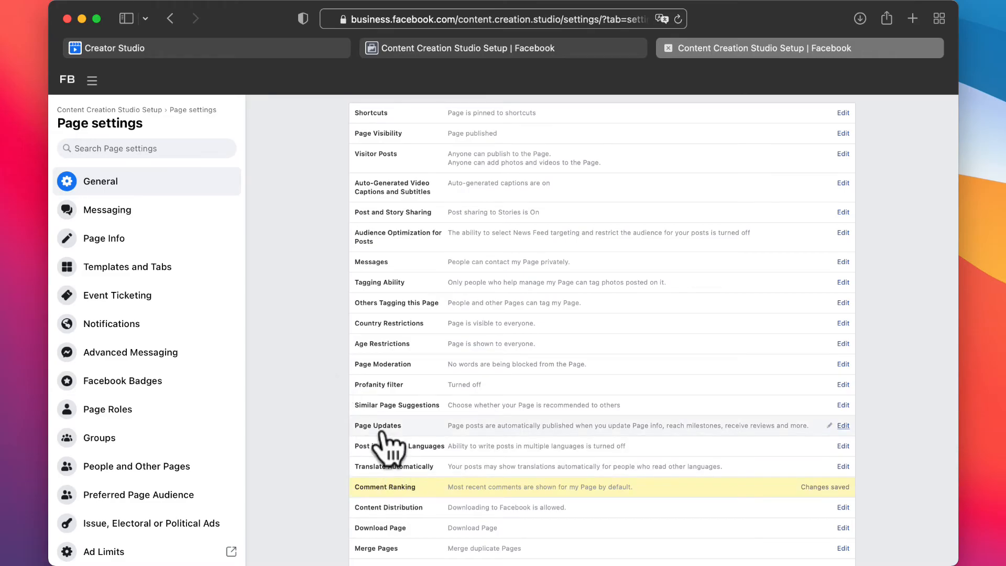
mouse_move(927, 443)
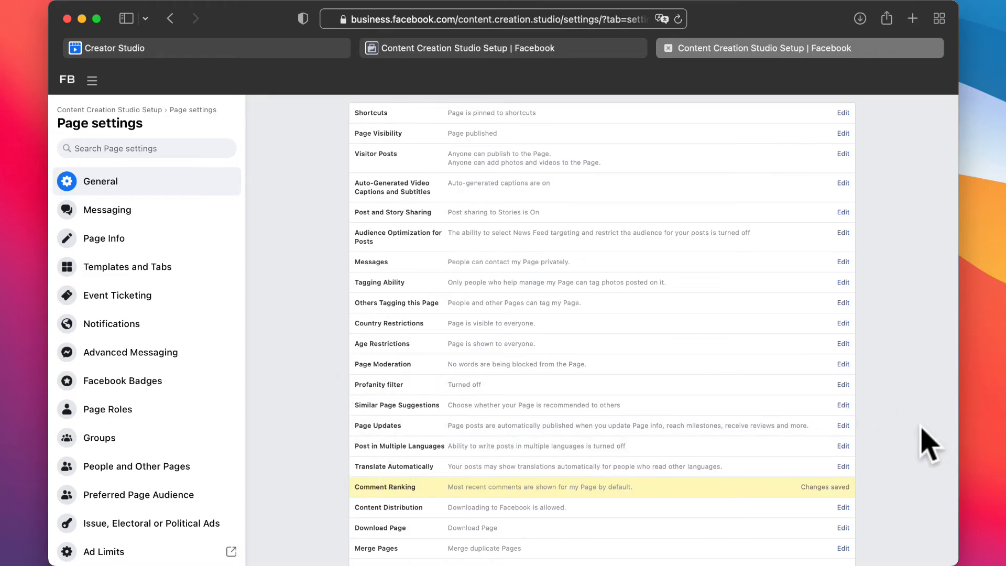
mouse_move(892, 308)
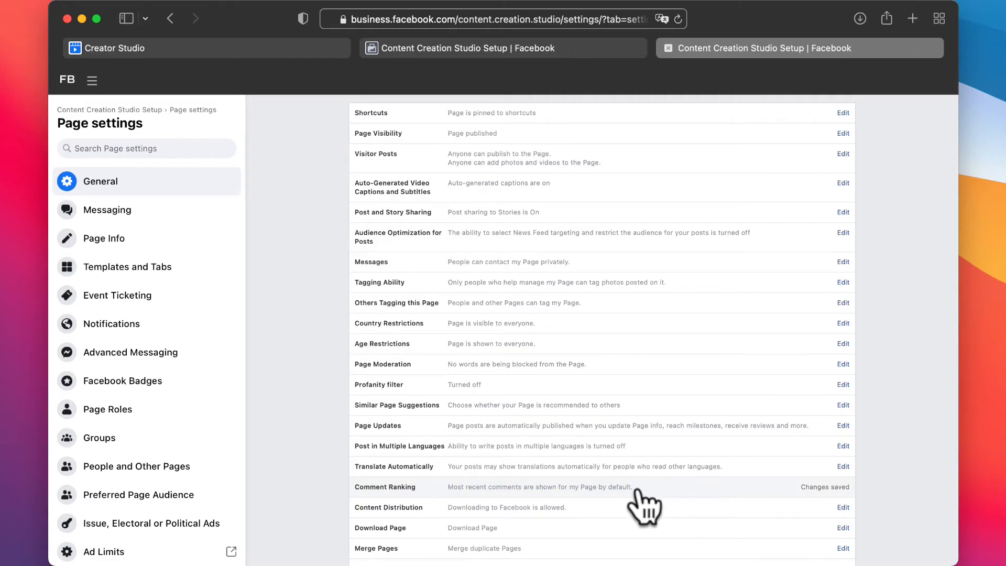
mouse_move(638, 496)
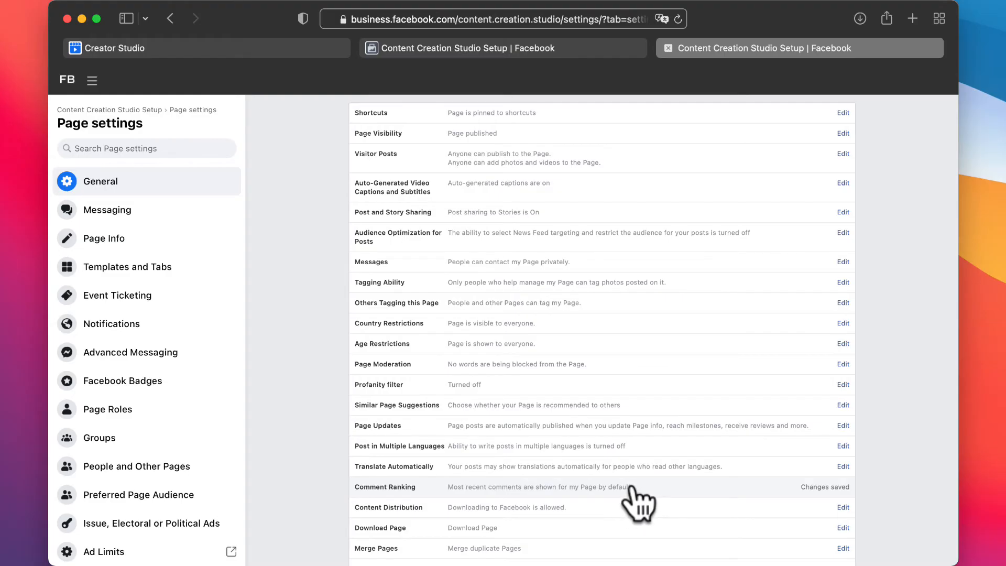
Step: Reopen Comment Ranking for editing to confirm the relevant-comments option stays unchecked
left_click(842, 487)
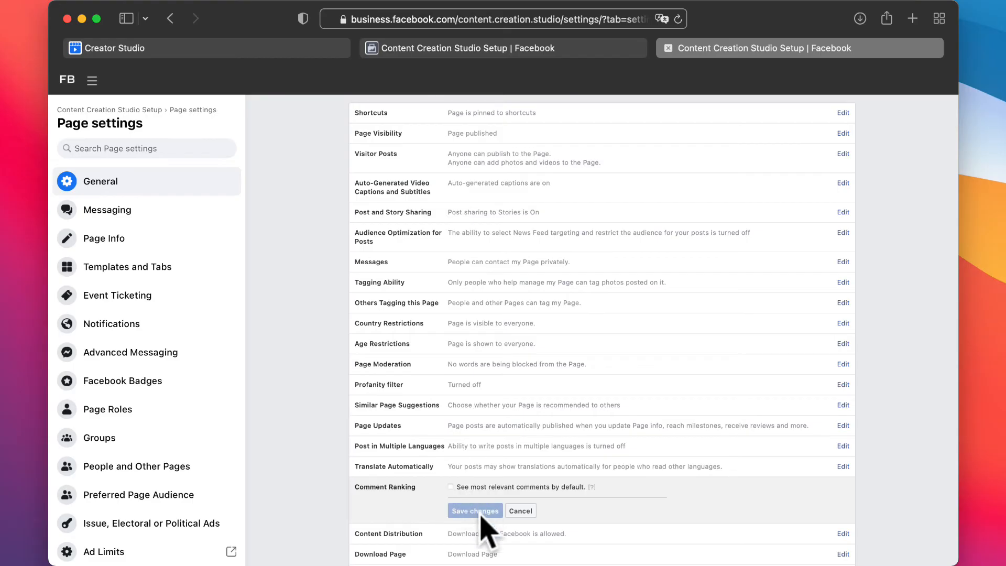
mouse_move(320, 332)
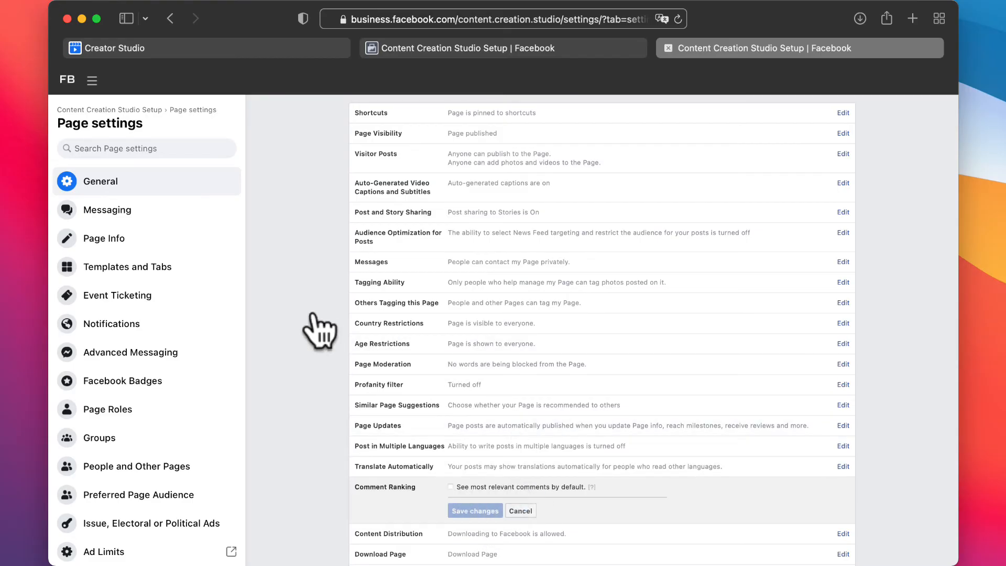